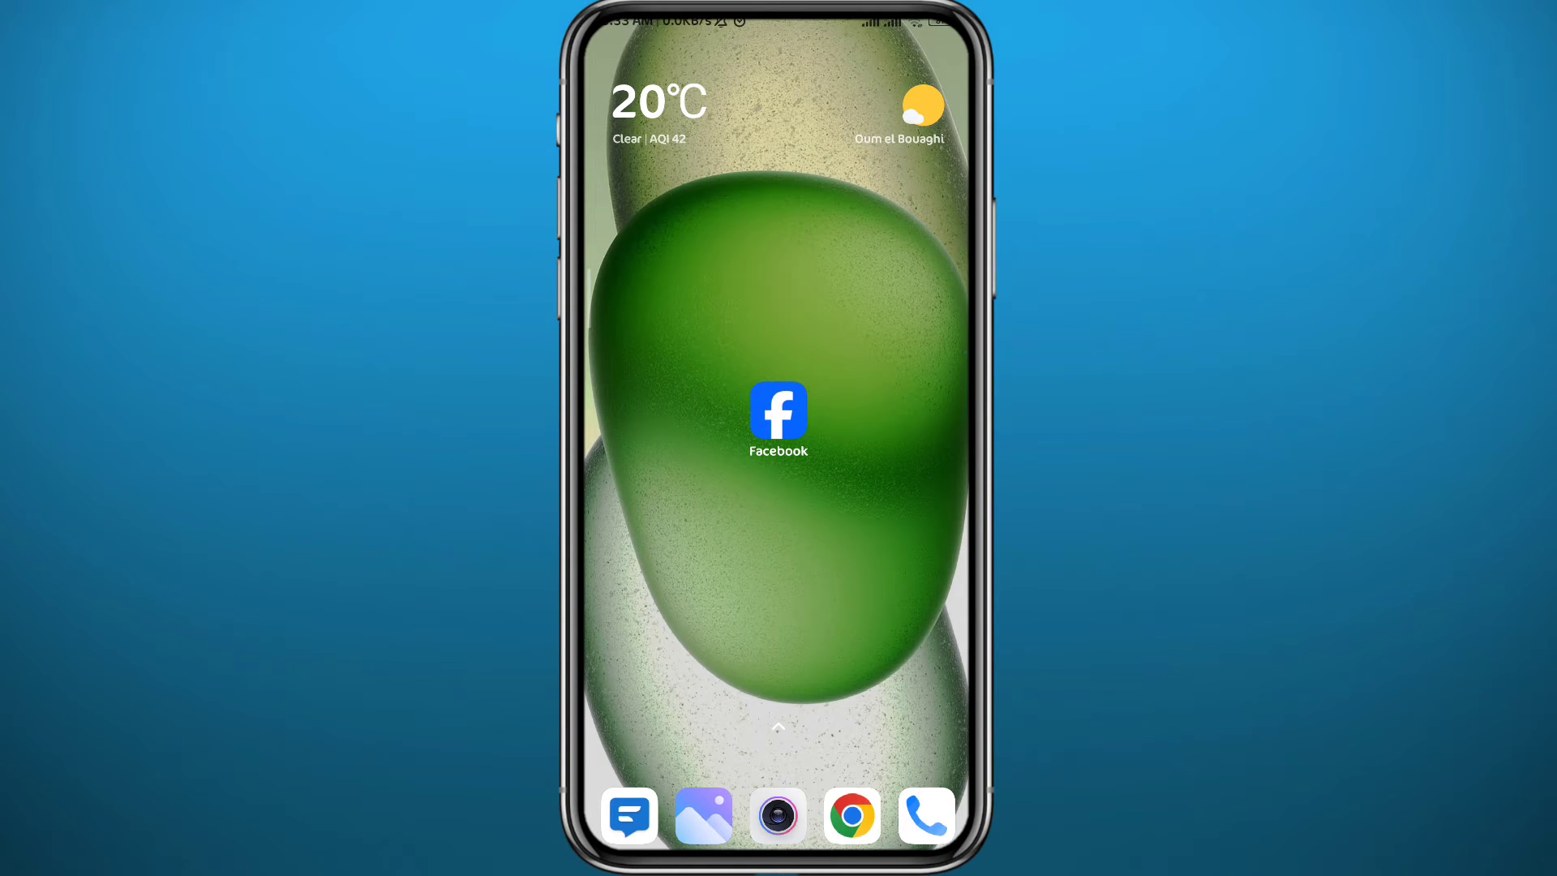
# - Launch Facebook, switch to the Vintage Plank page, and open its profile
pyautogui.click(778, 411)
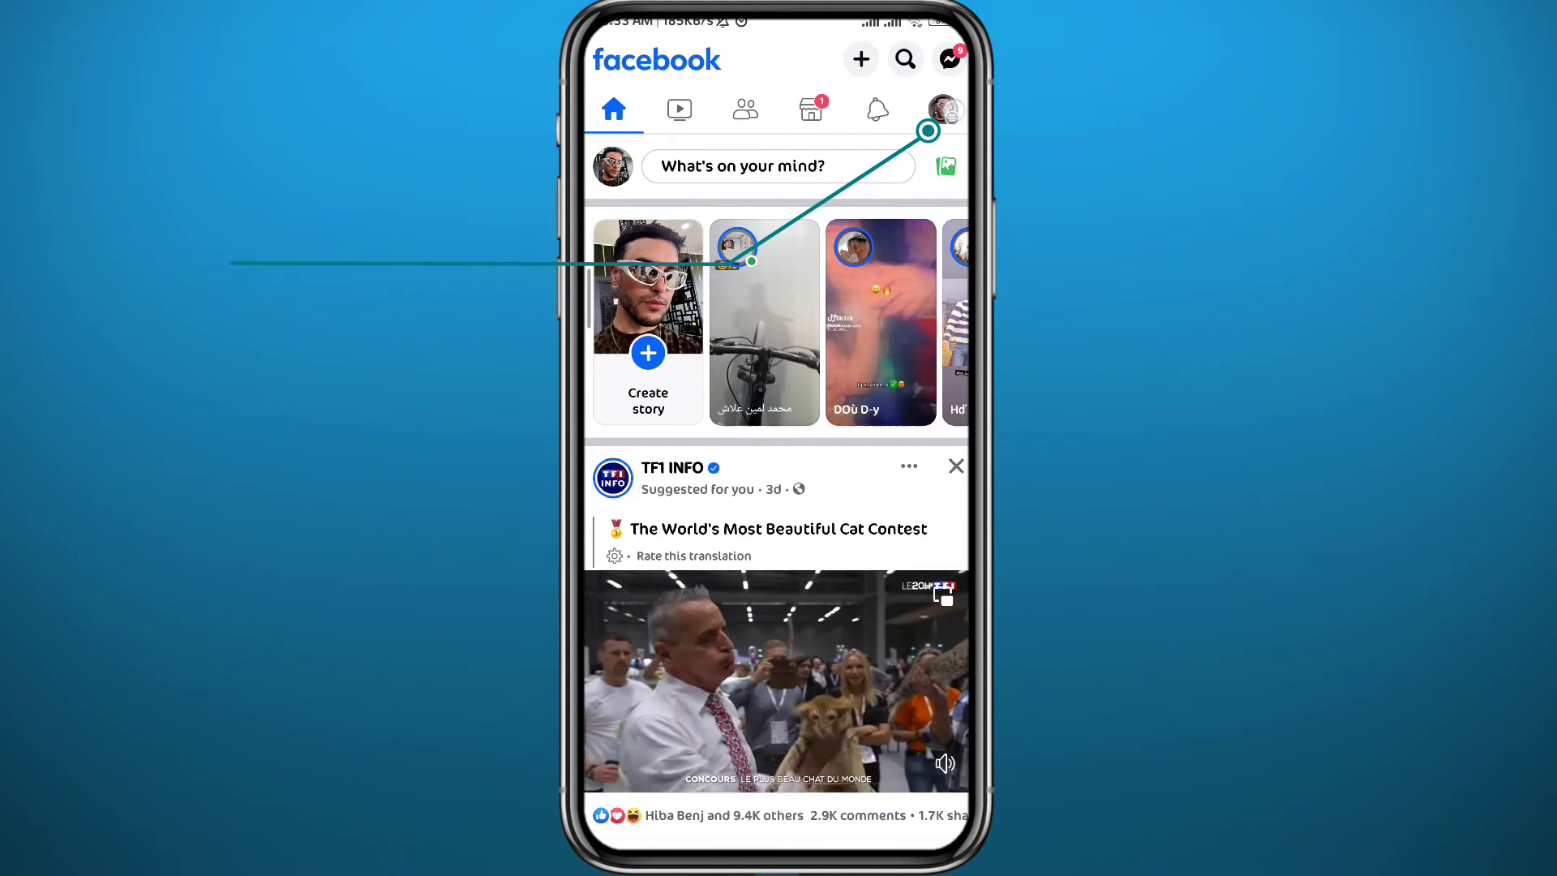
pyautogui.click(942, 110)
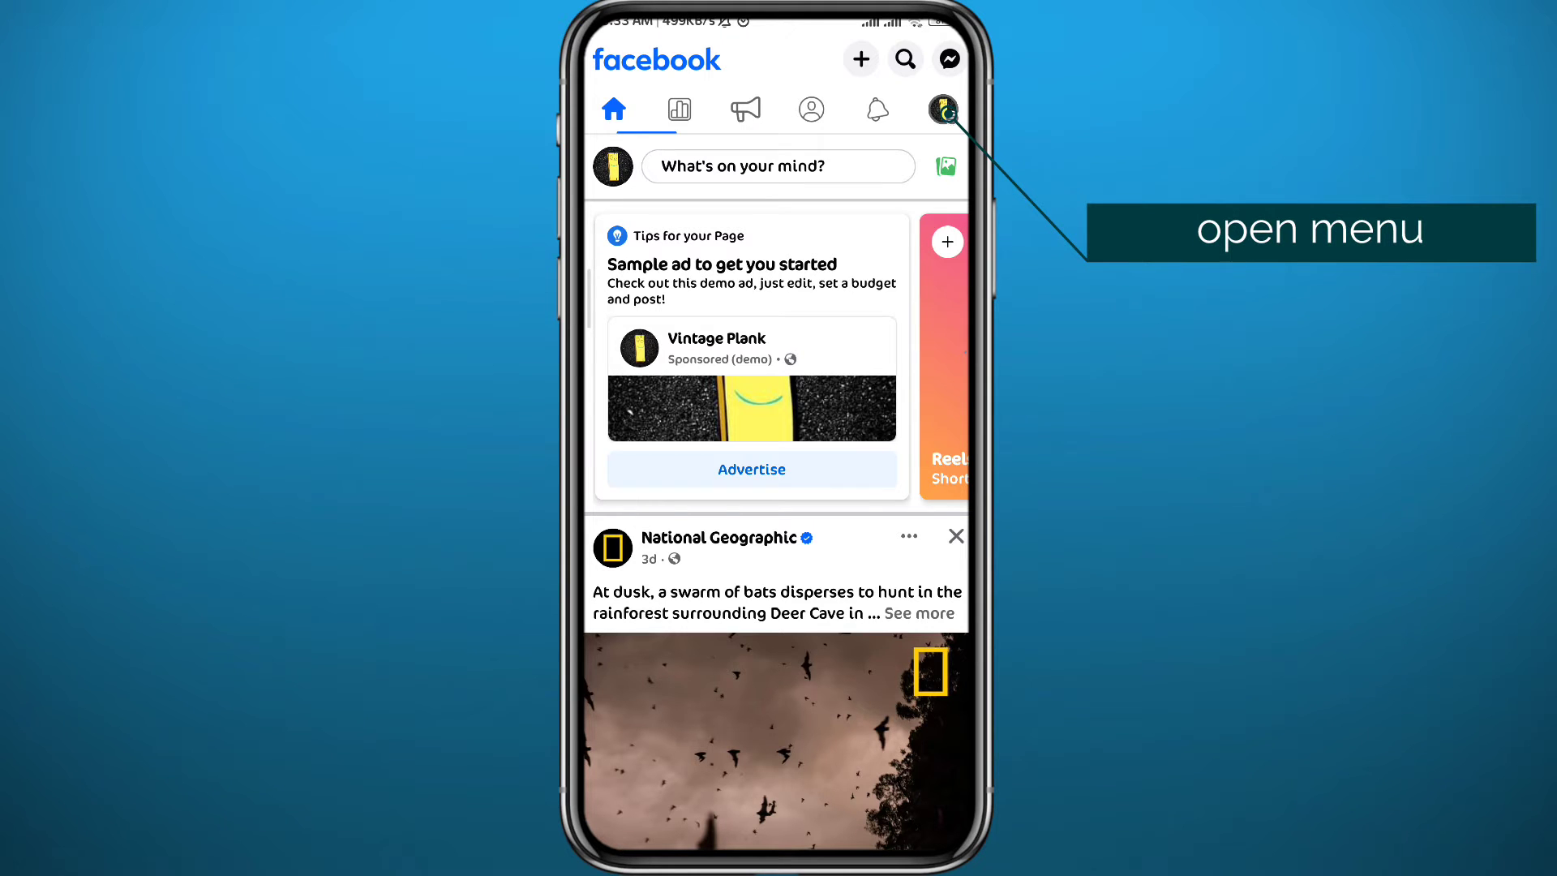
pyautogui.click(941, 109)
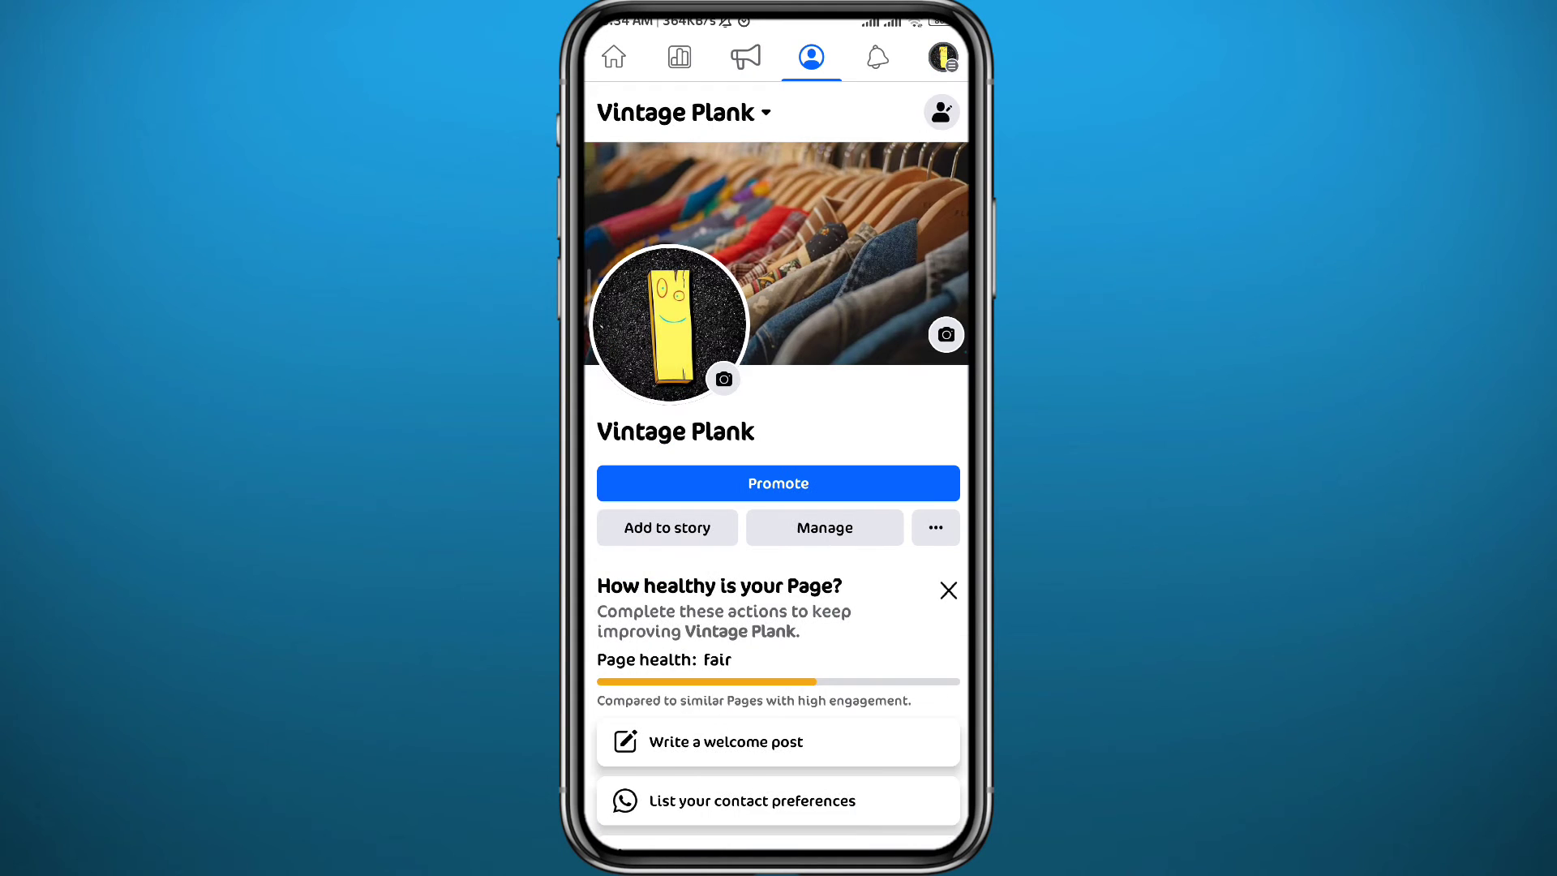
# - Dismiss the page health card and open Add Action Button from the page's more options
pyautogui.click(947, 589)
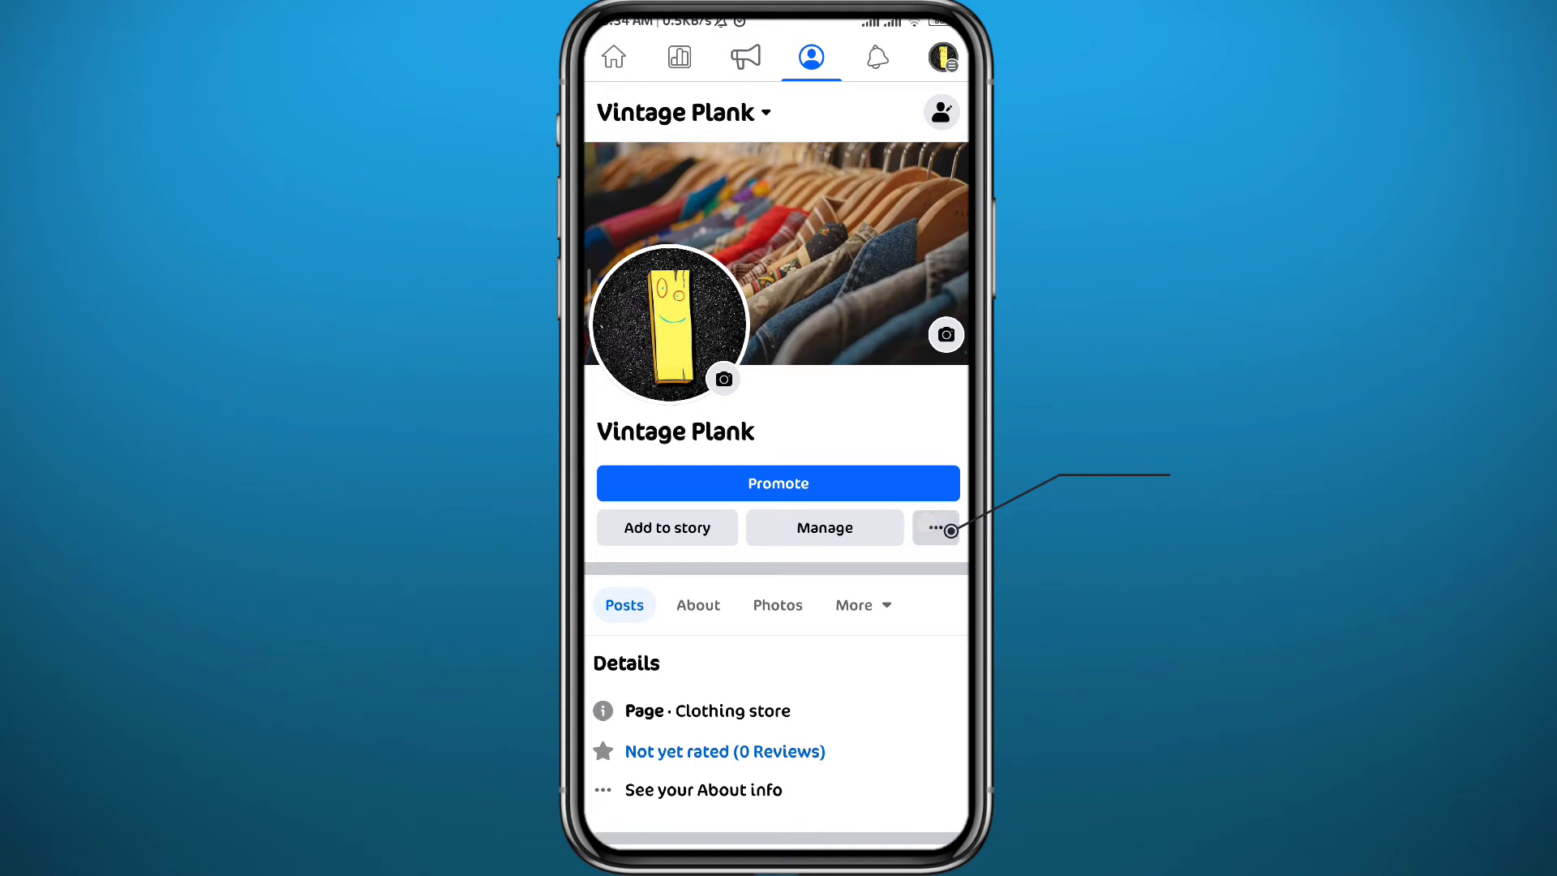
pyautogui.click(934, 527)
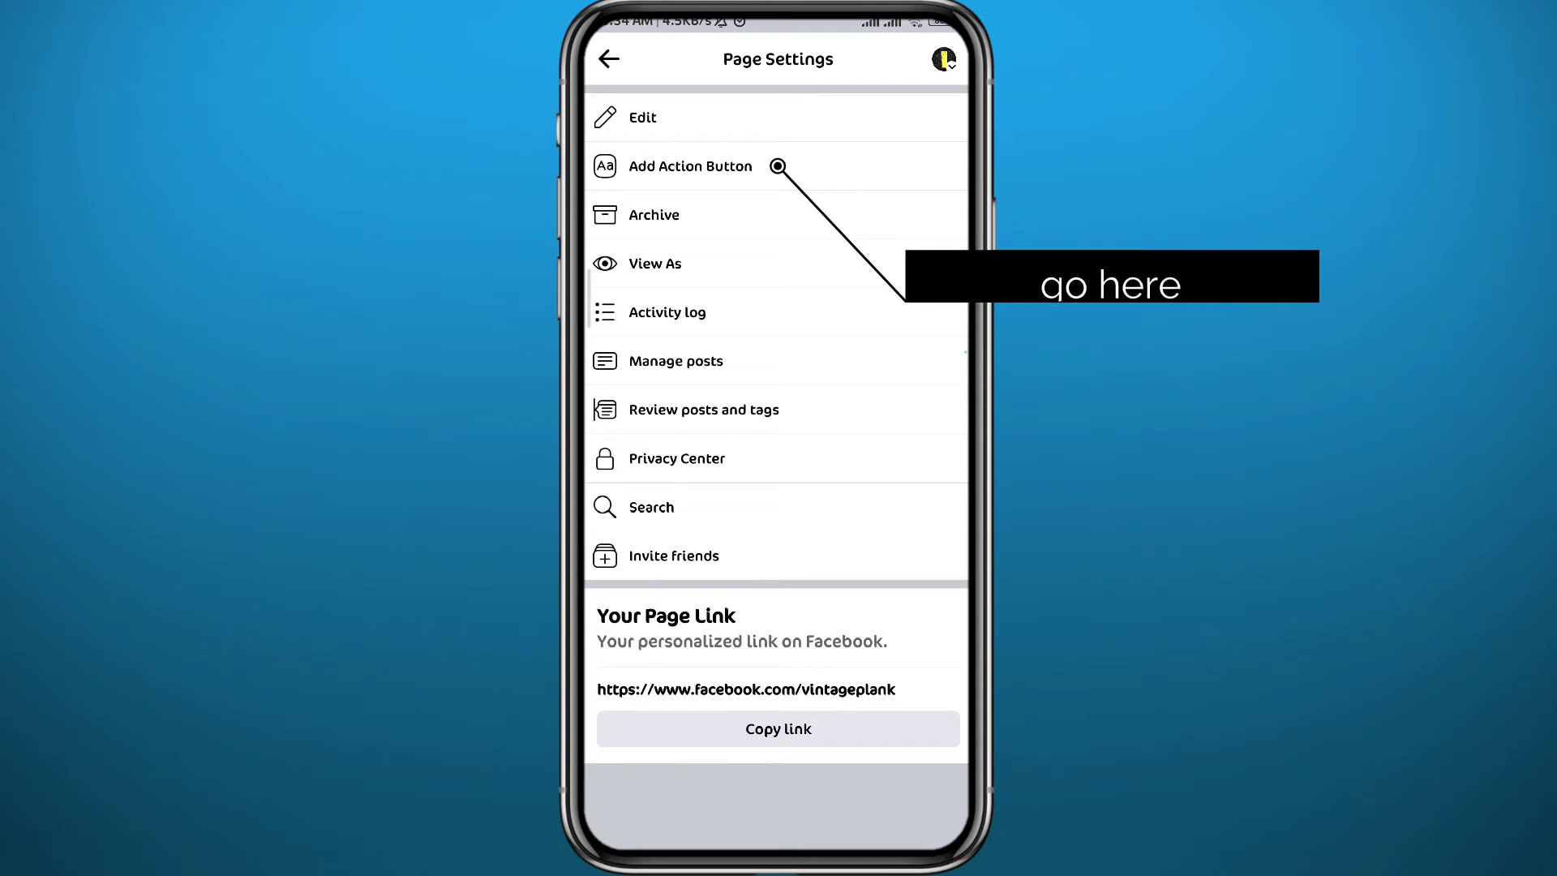
pyautogui.click(689, 166)
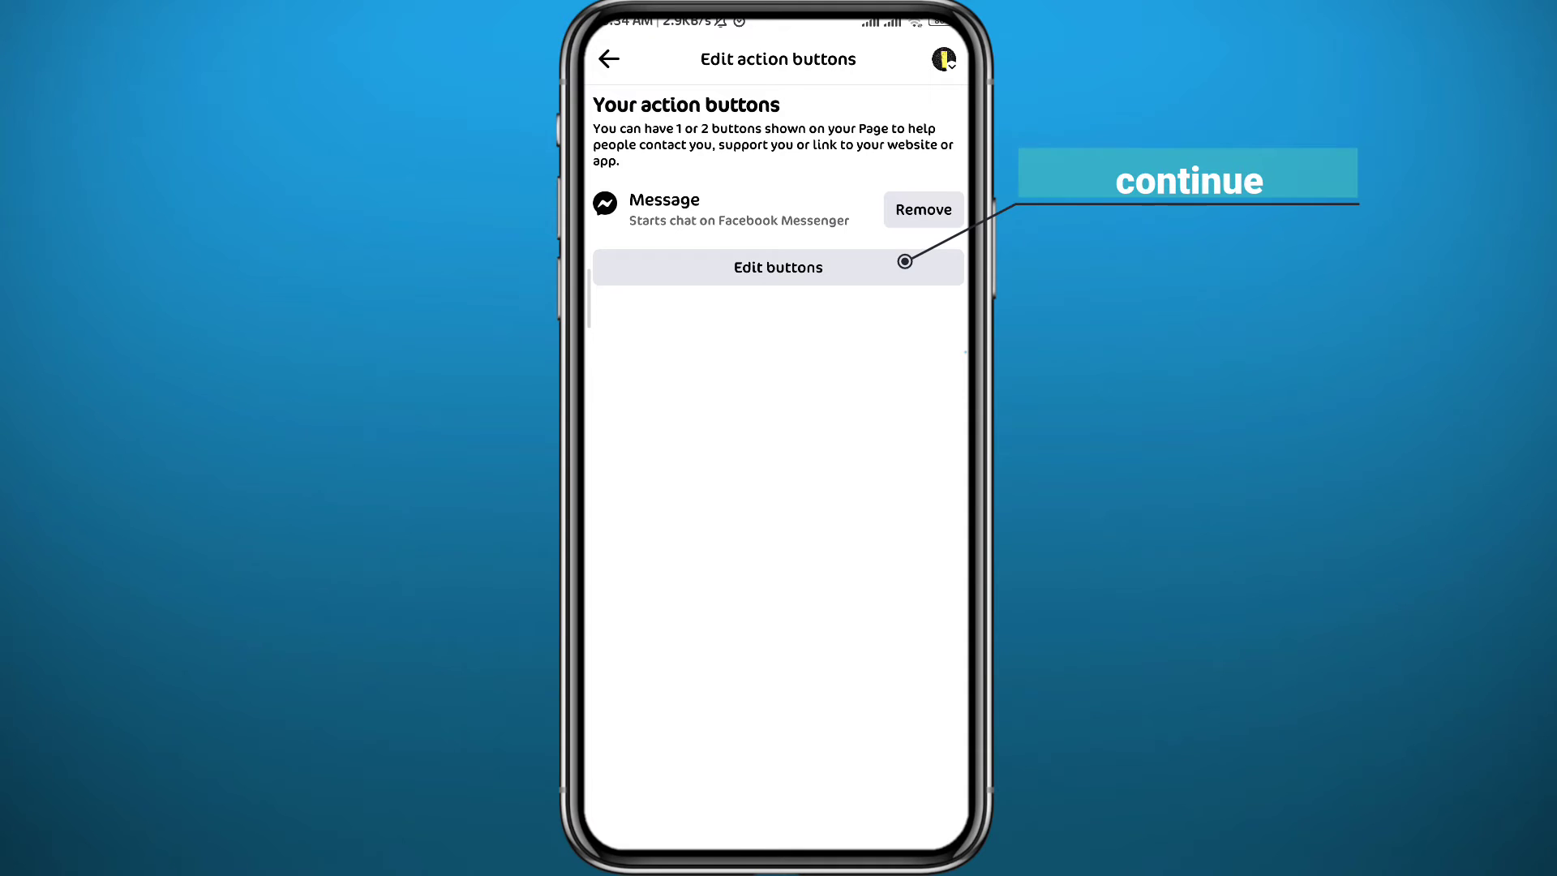
# - Browse all action button choices for Follow, leave unchanged, and return to the Menu
pyautogui.click(778, 266)
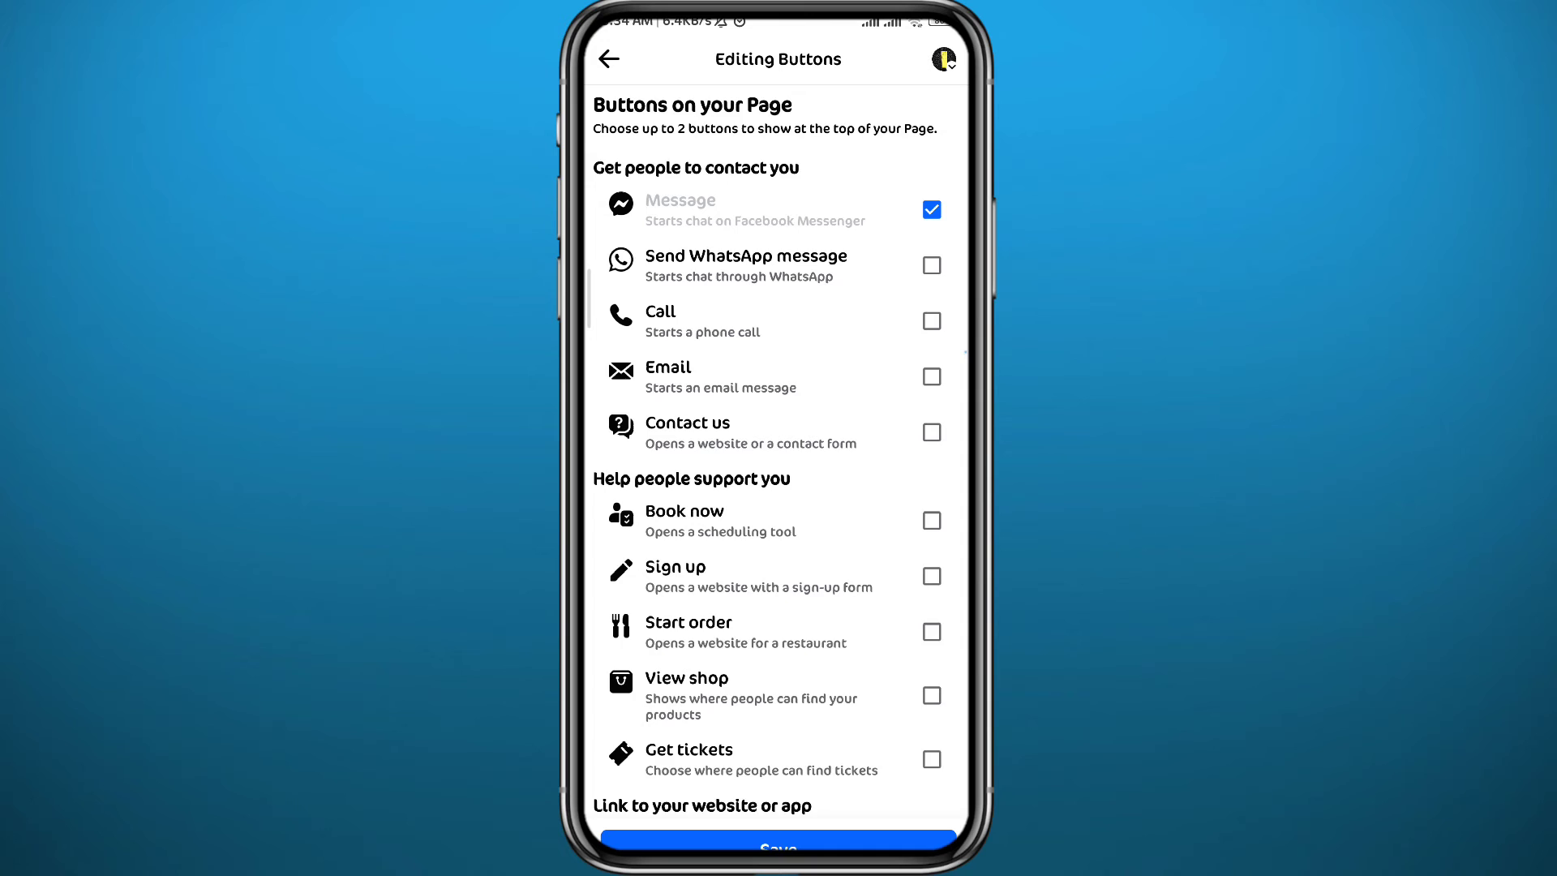
pyautogui.scroll(-3)
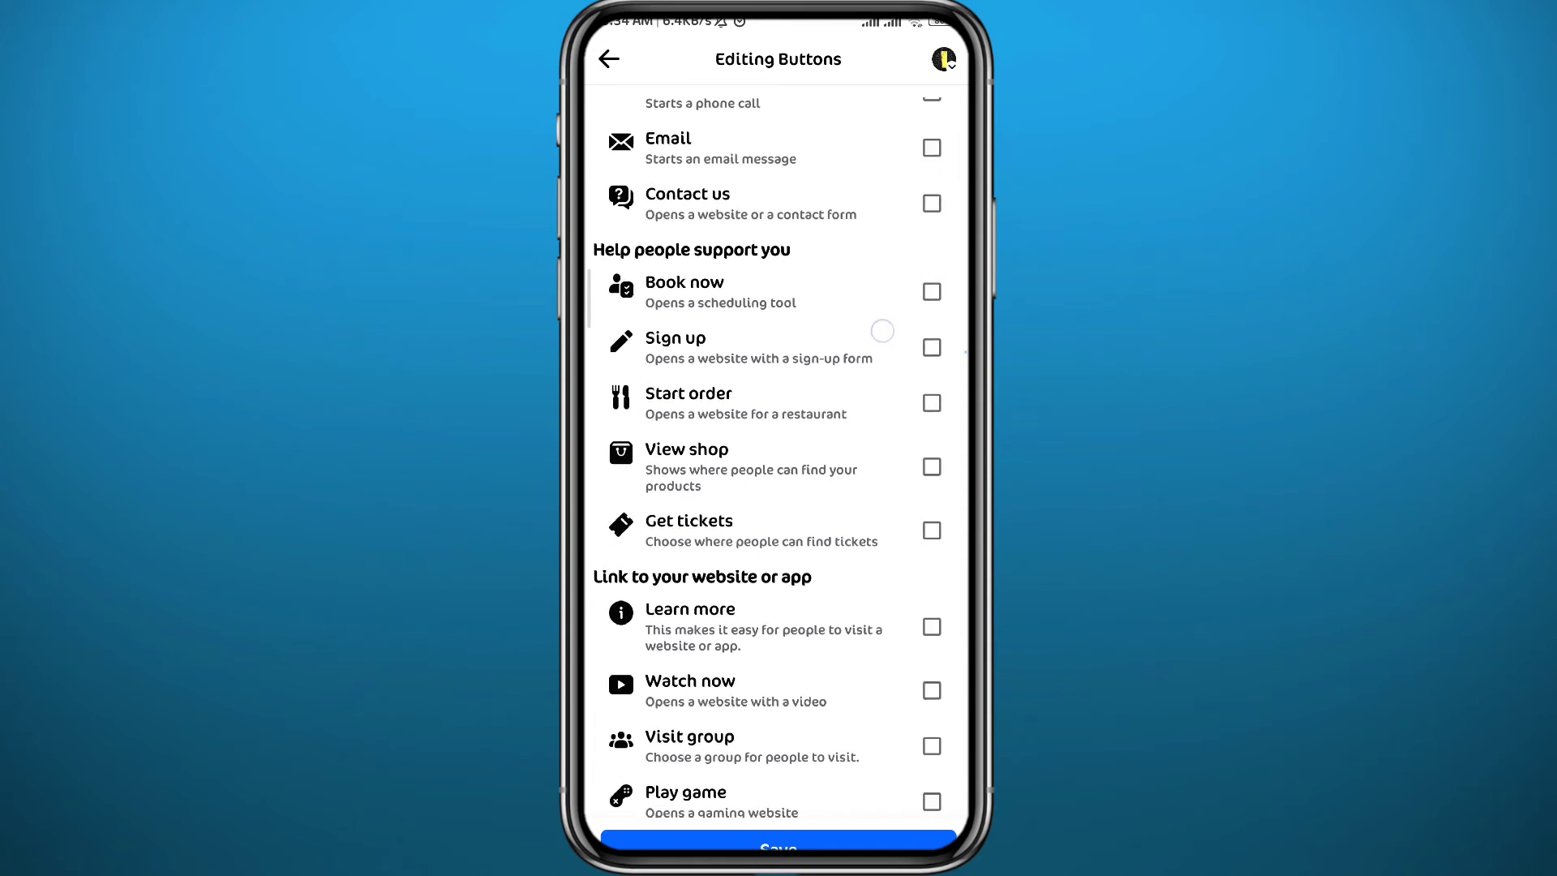
pyautogui.scroll(3)
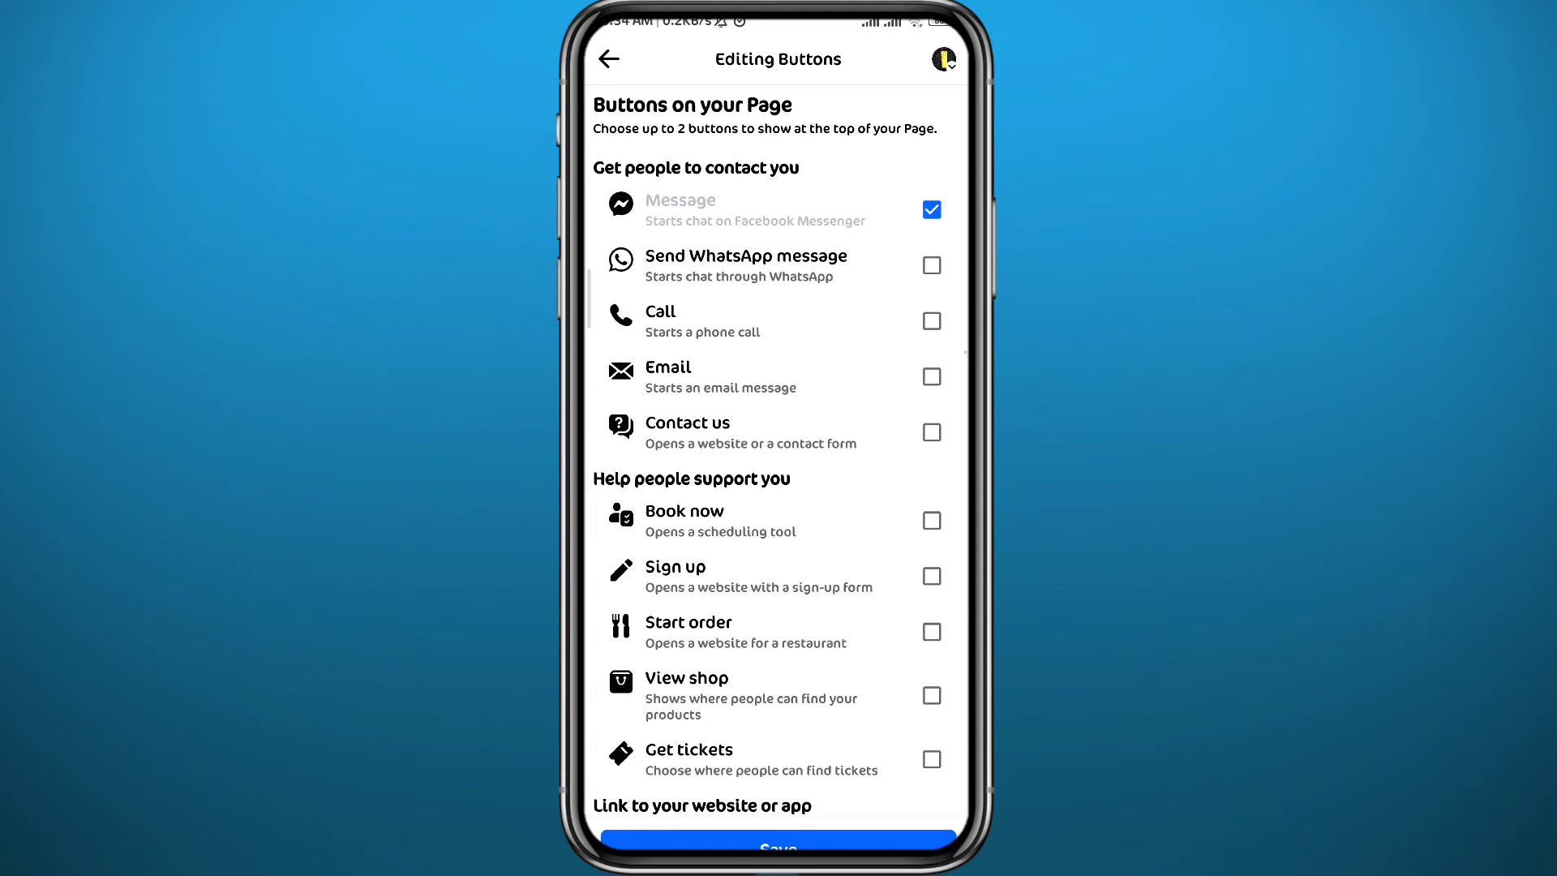
pyautogui.click(607, 59)
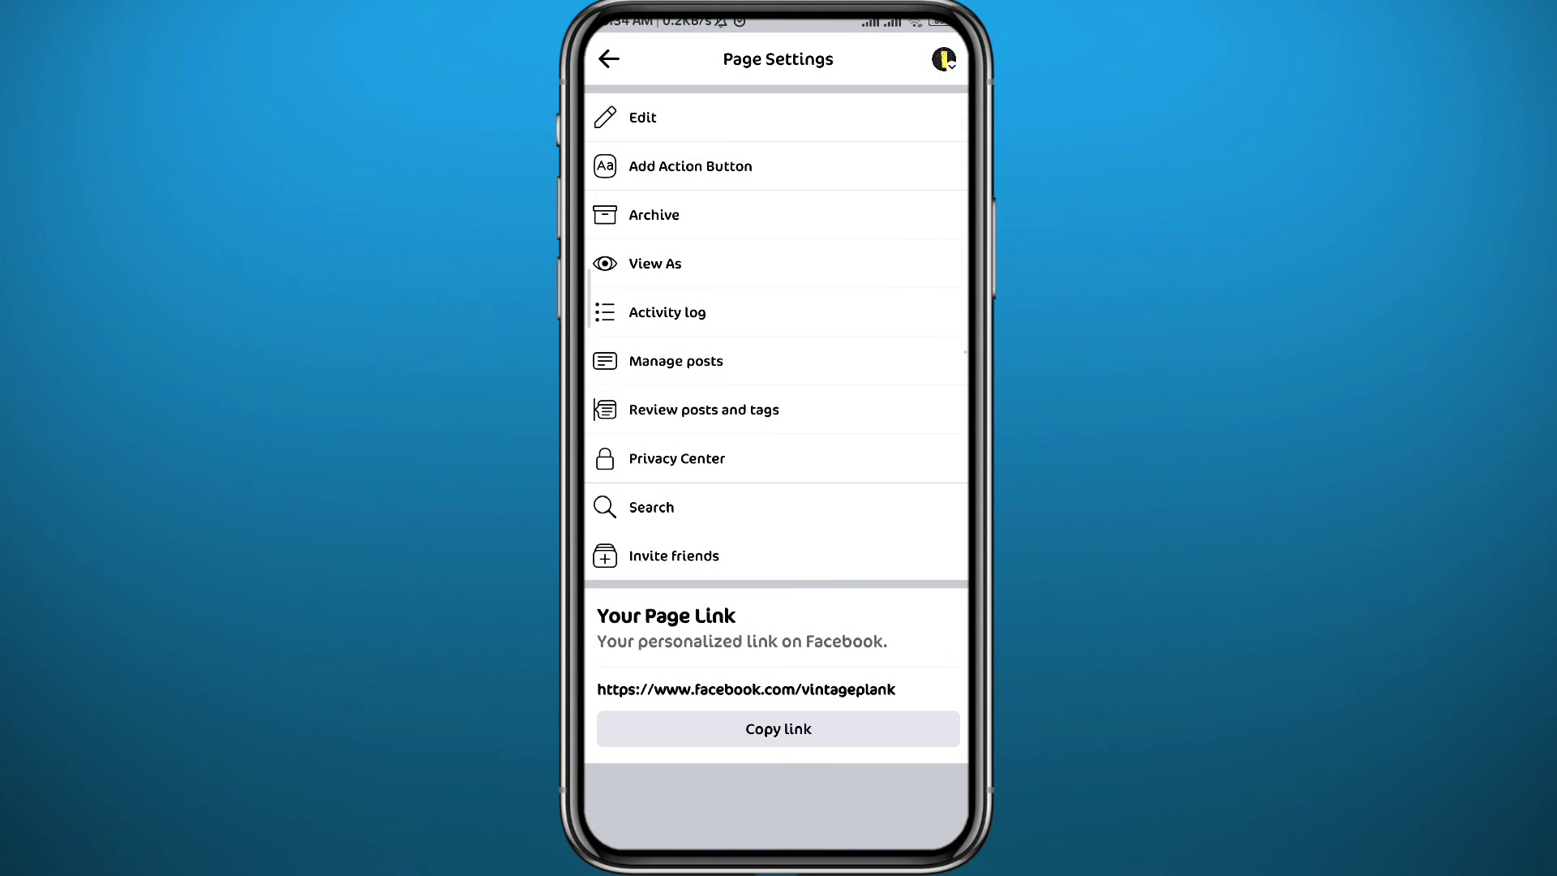
pyautogui.click(941, 57)
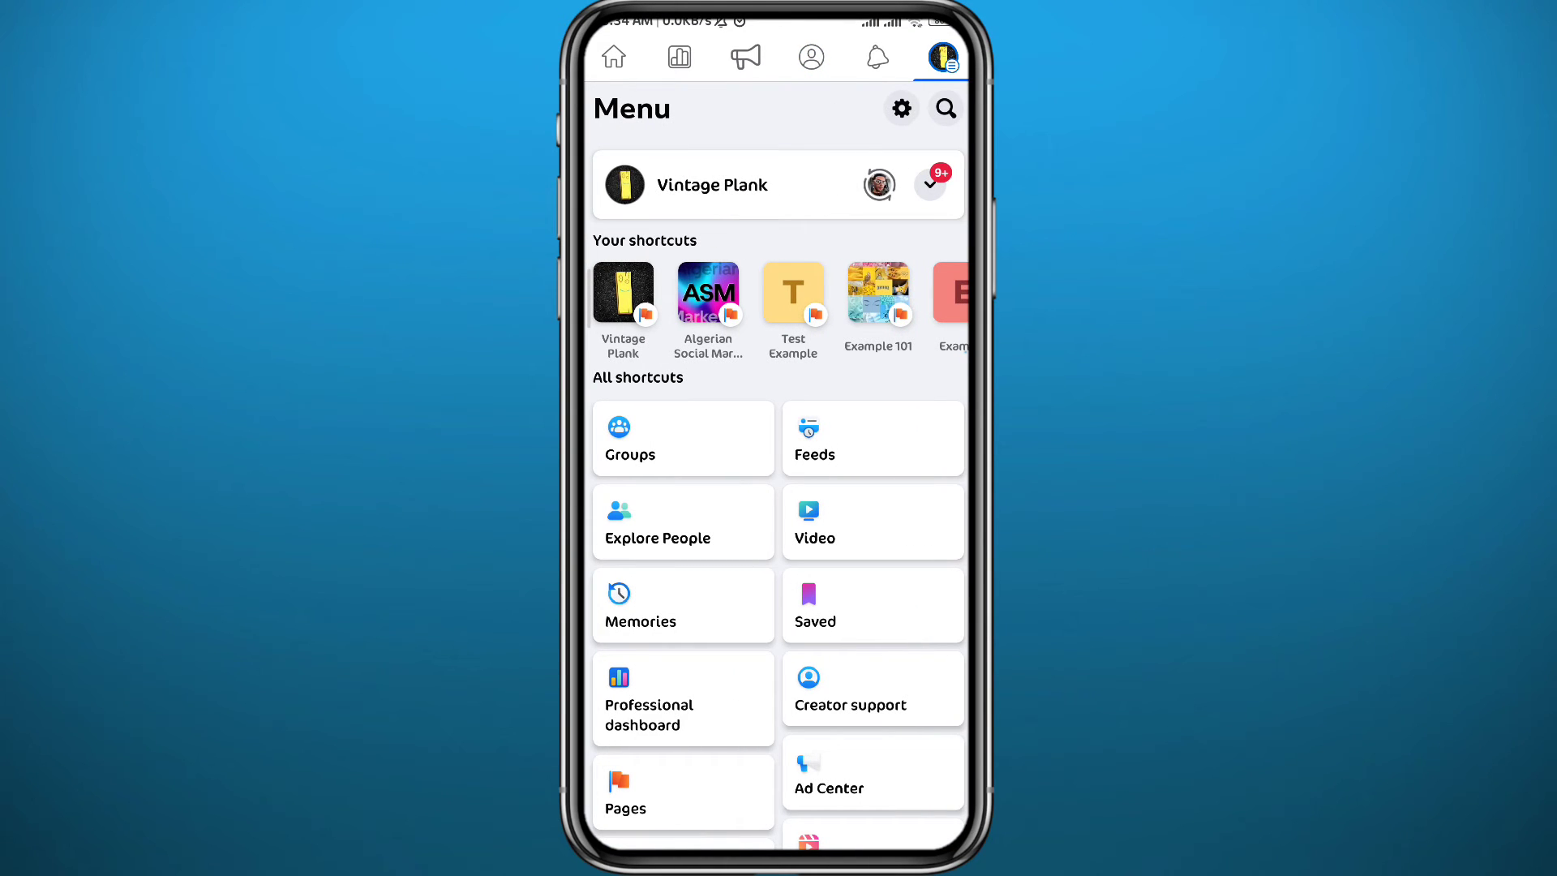
# - Expand Help & support in the Menu and start Report a problem
pyautogui.scroll(-3)
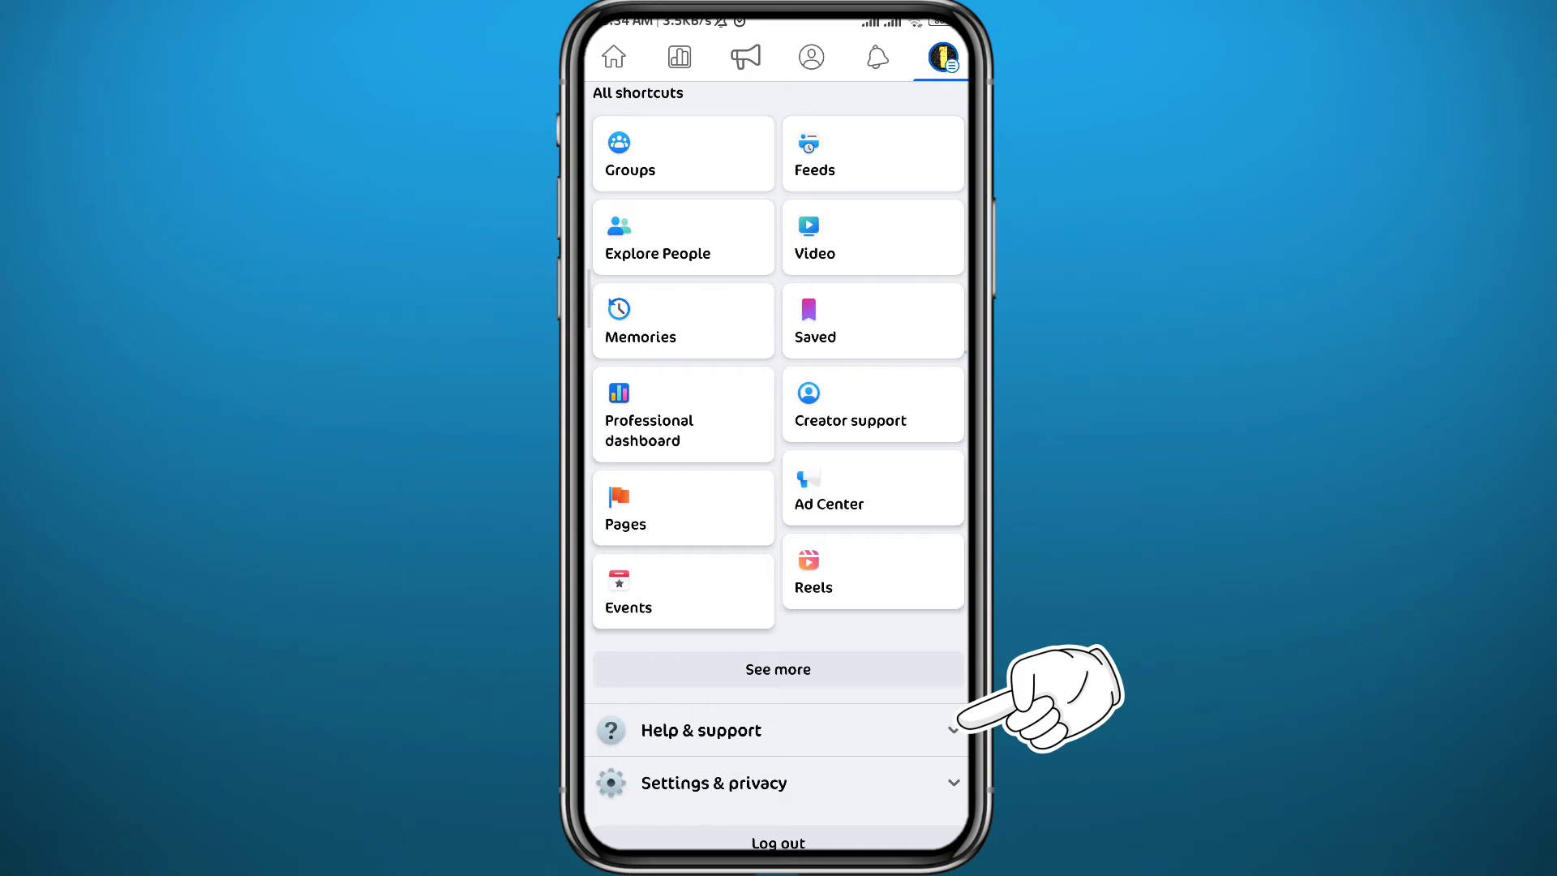
pyautogui.click(778, 730)
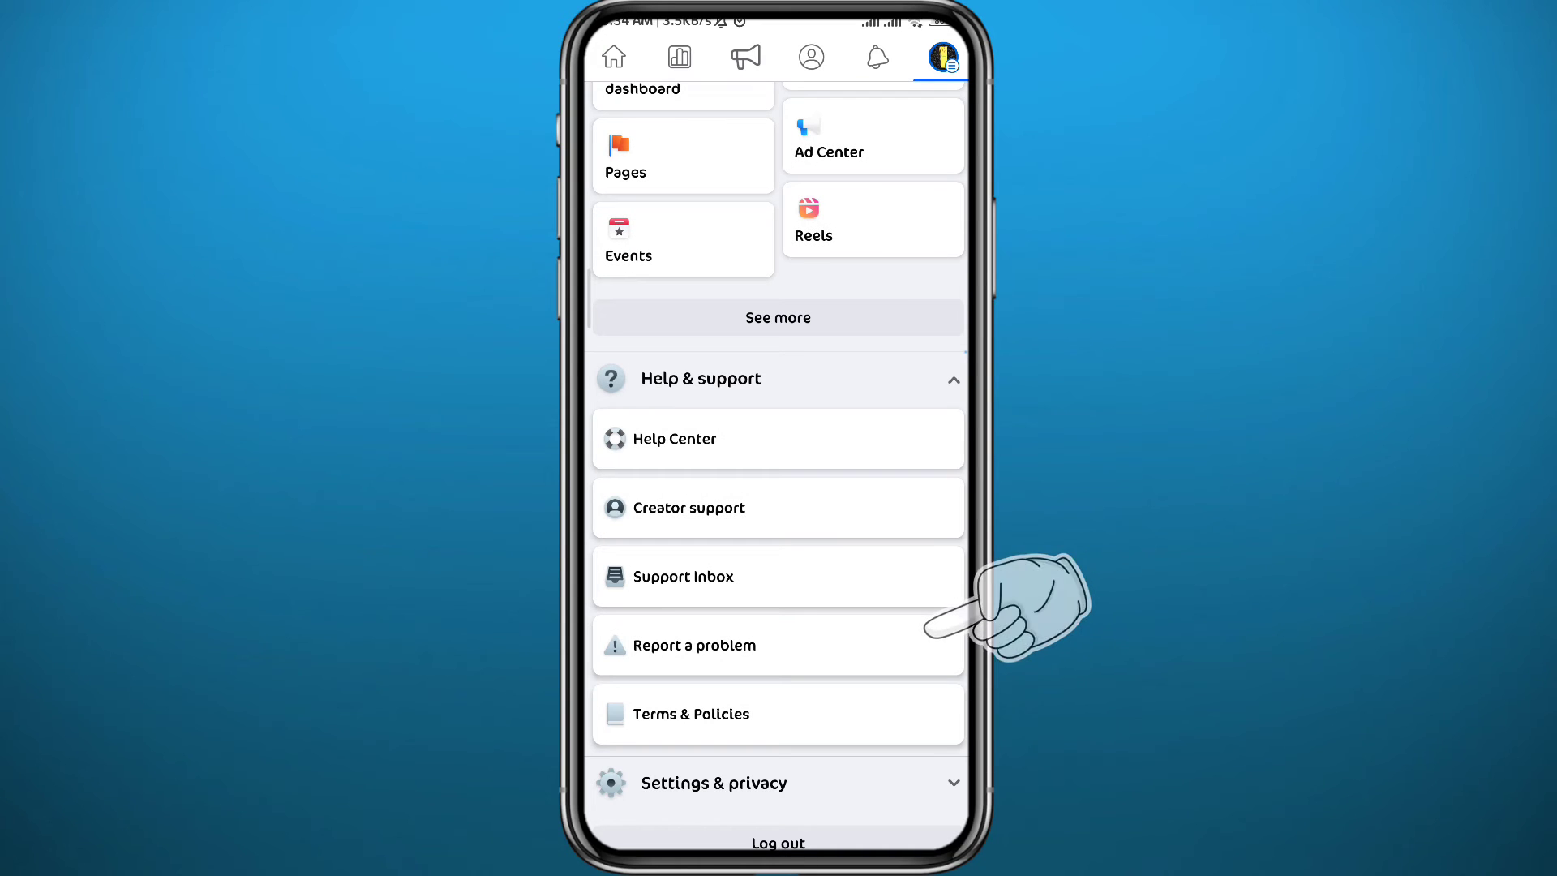
pyautogui.click(698, 644)
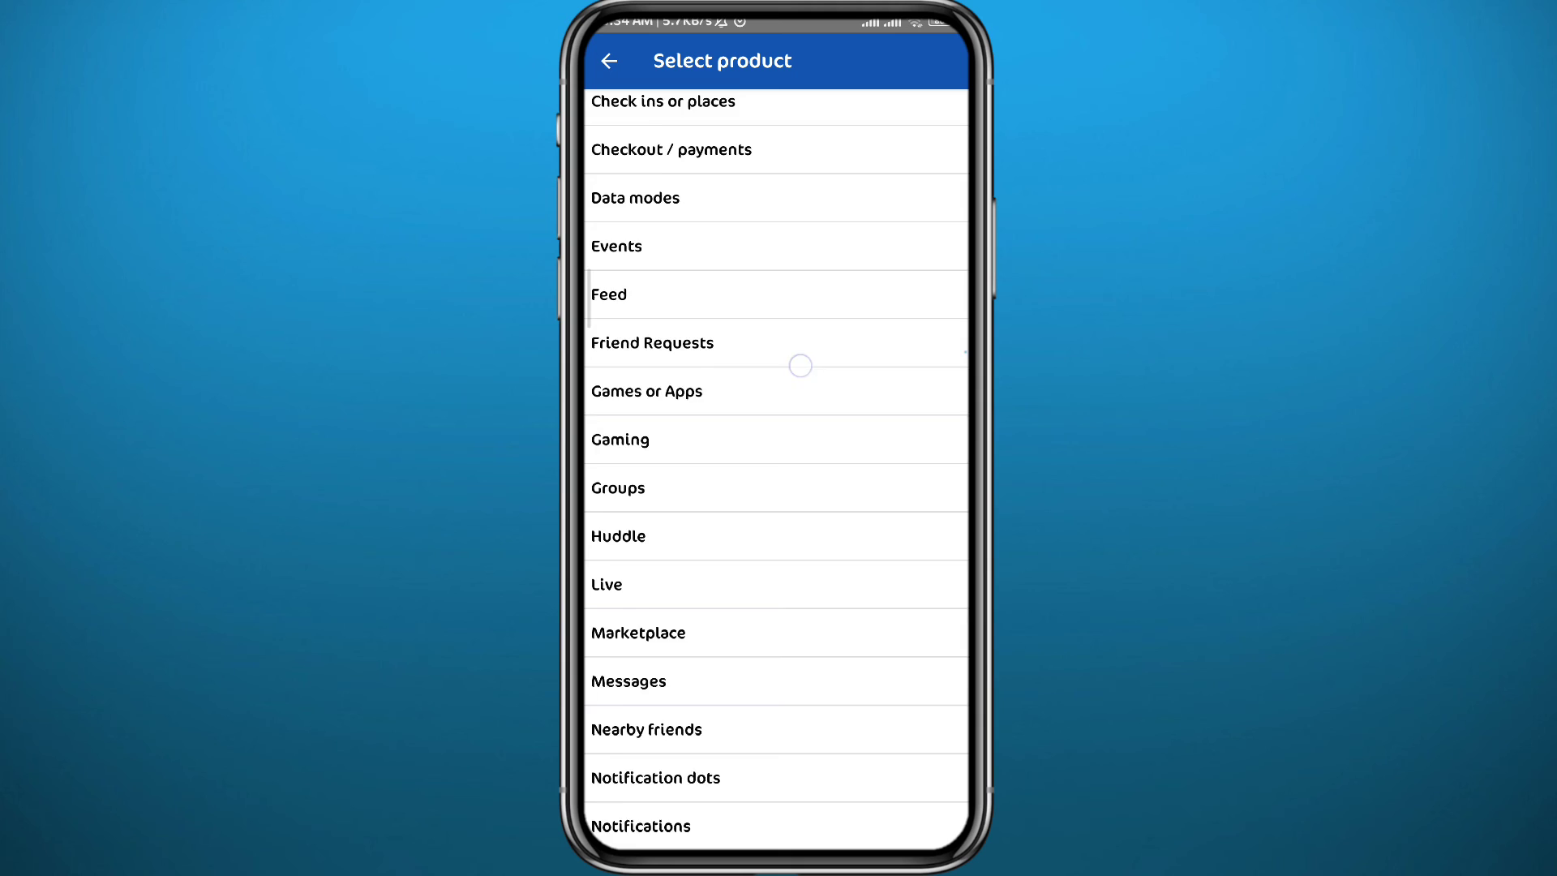
# - Pick a product and write the missing Follow button report with the screenshot attached
pyautogui.scroll(3)
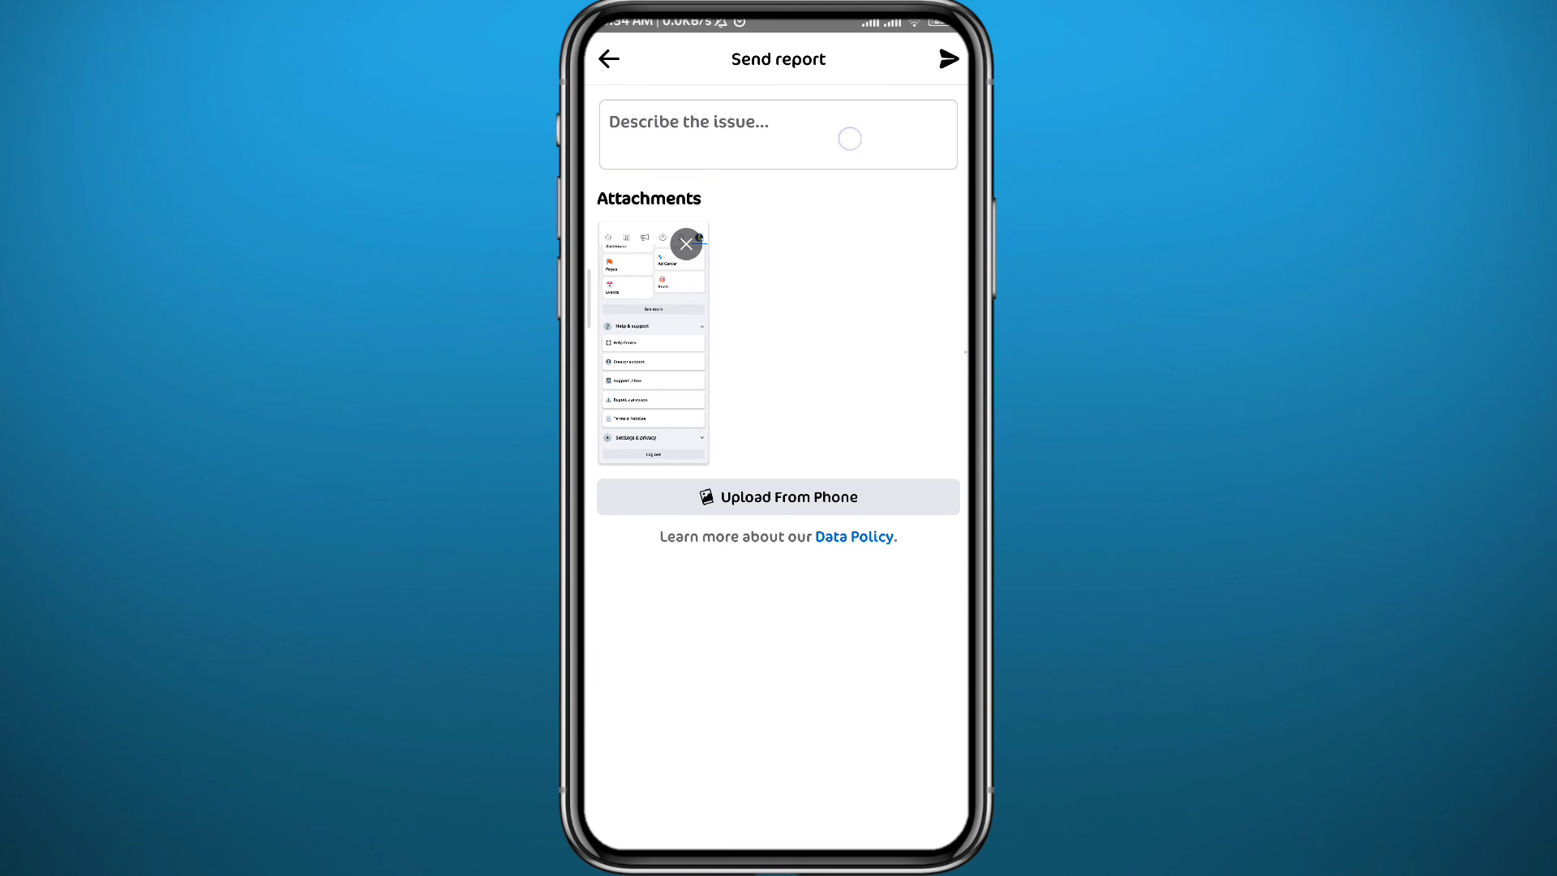
pyautogui.write('hello Facebook support team, i could not')
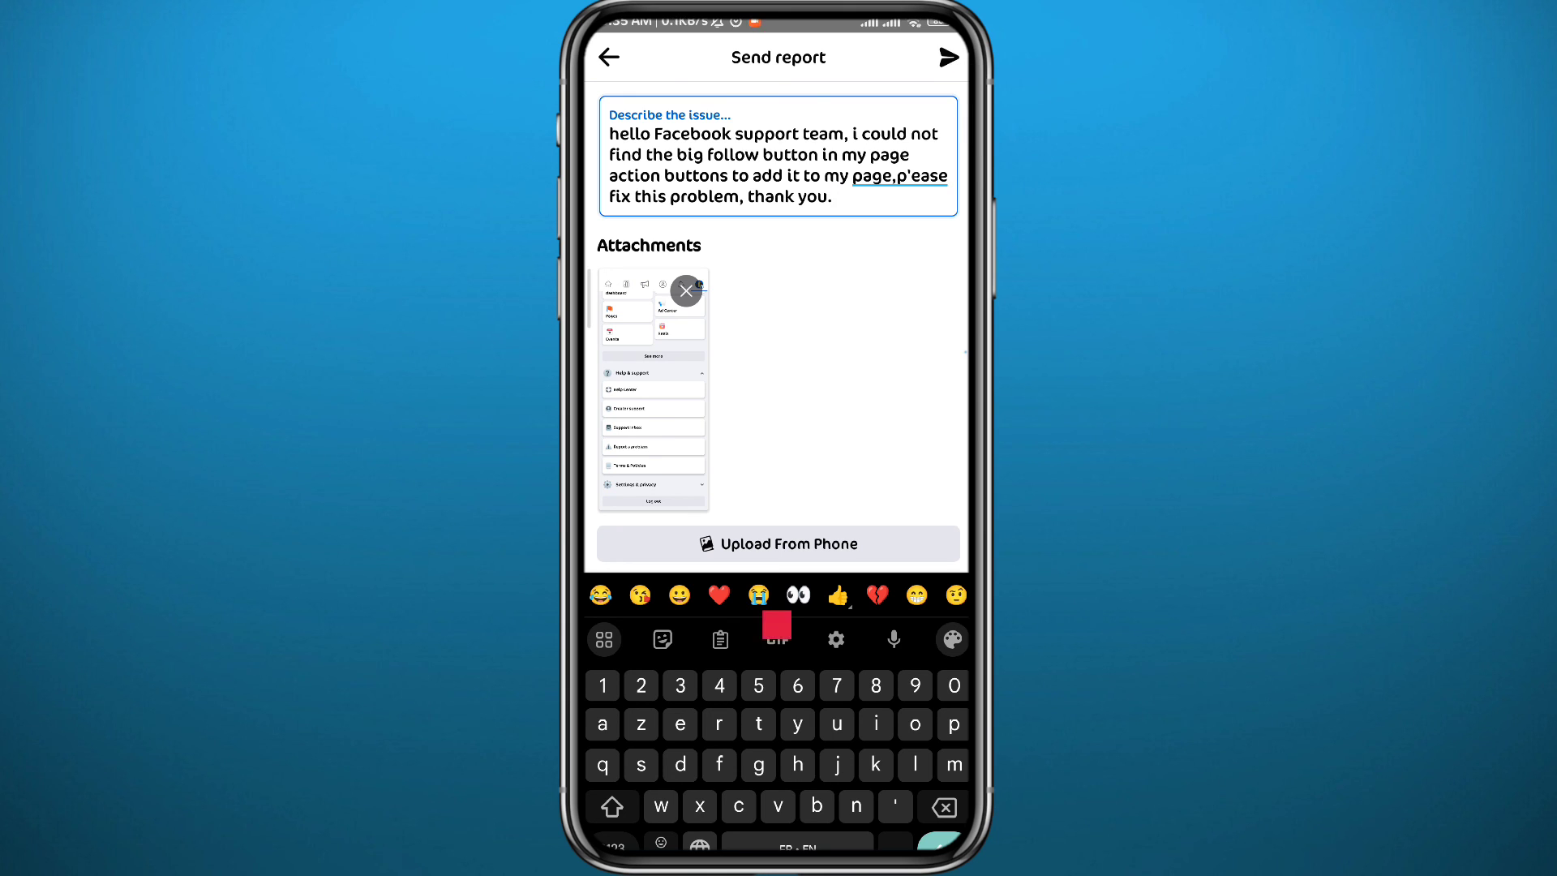
pyautogui.click(947, 56)
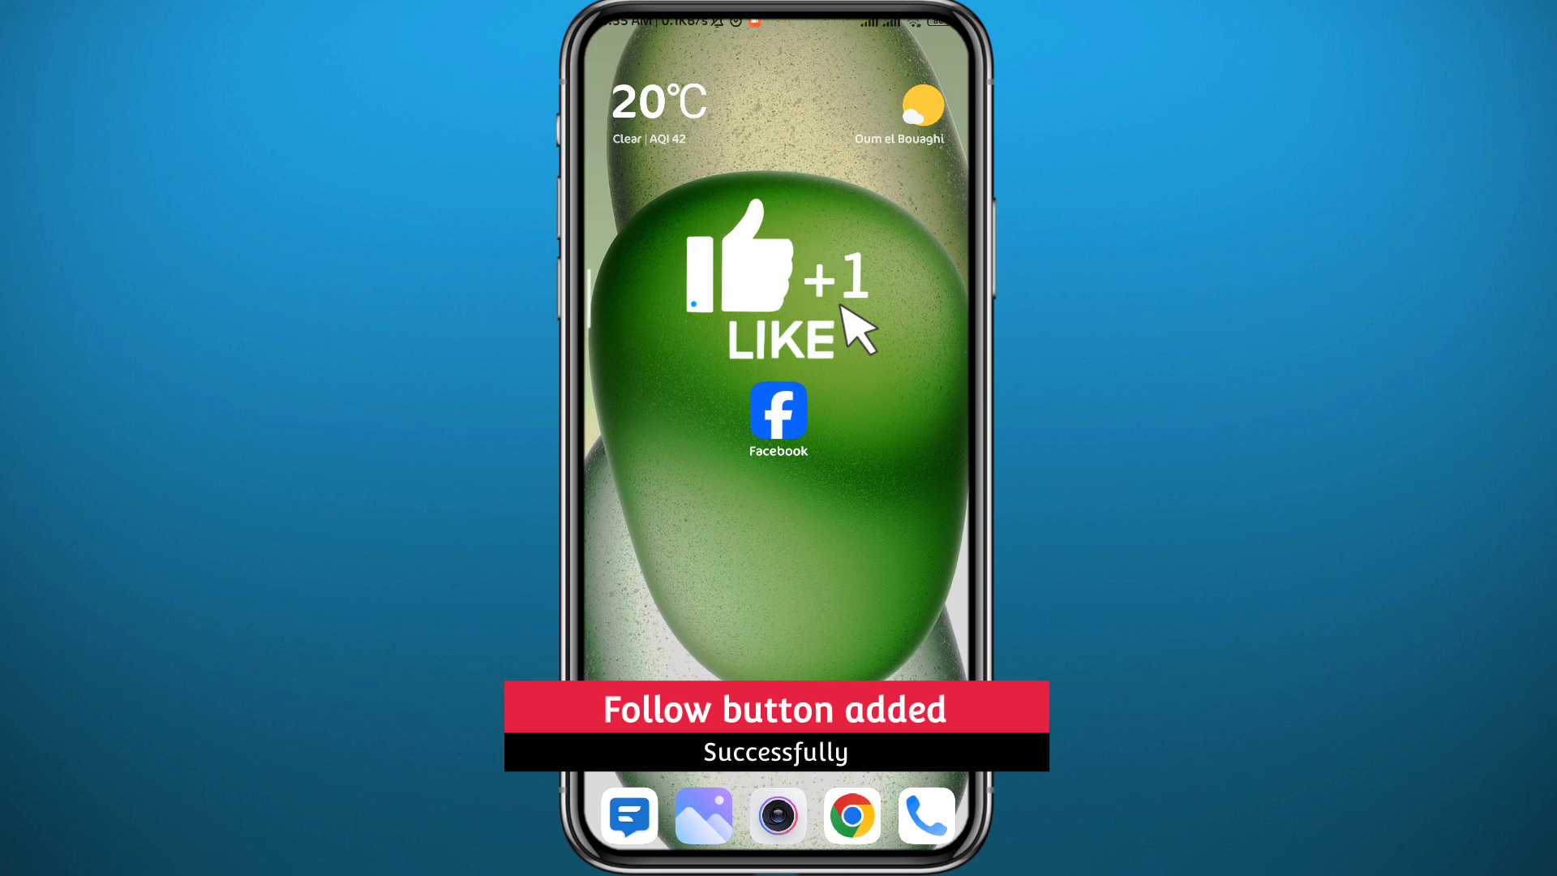